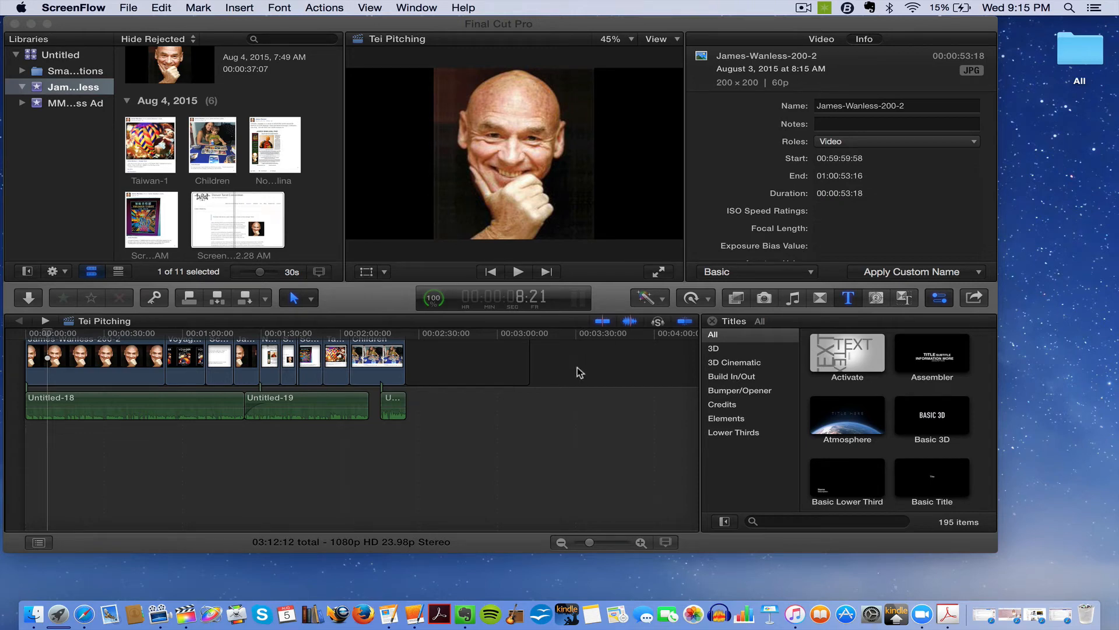
mouse_move(378, 50)
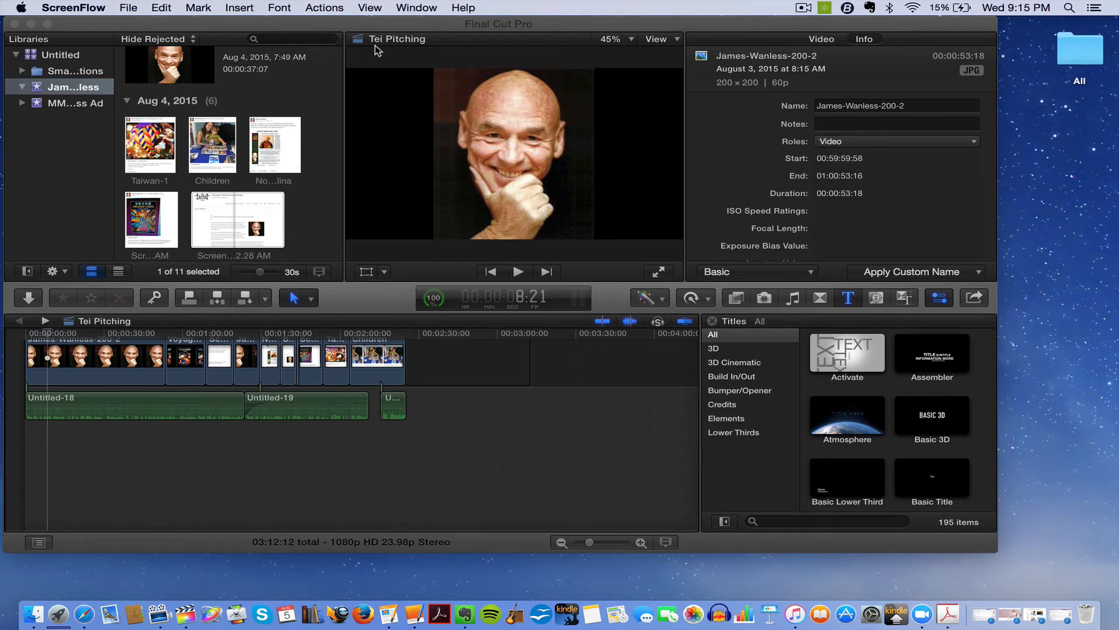
mouse_move(416, 76)
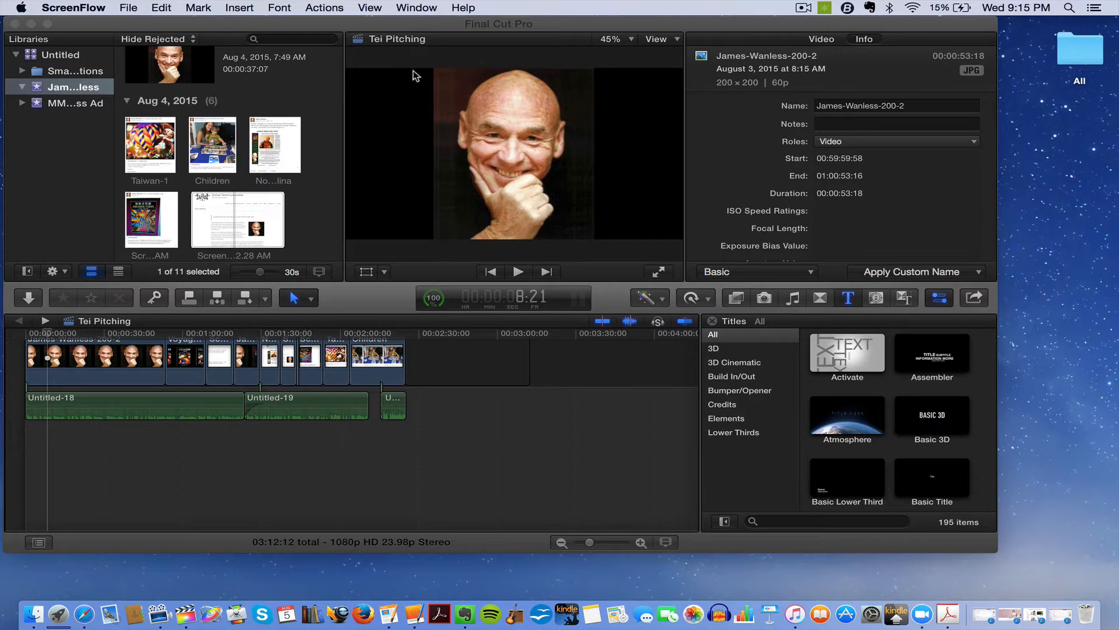
mouse_move(425, 109)
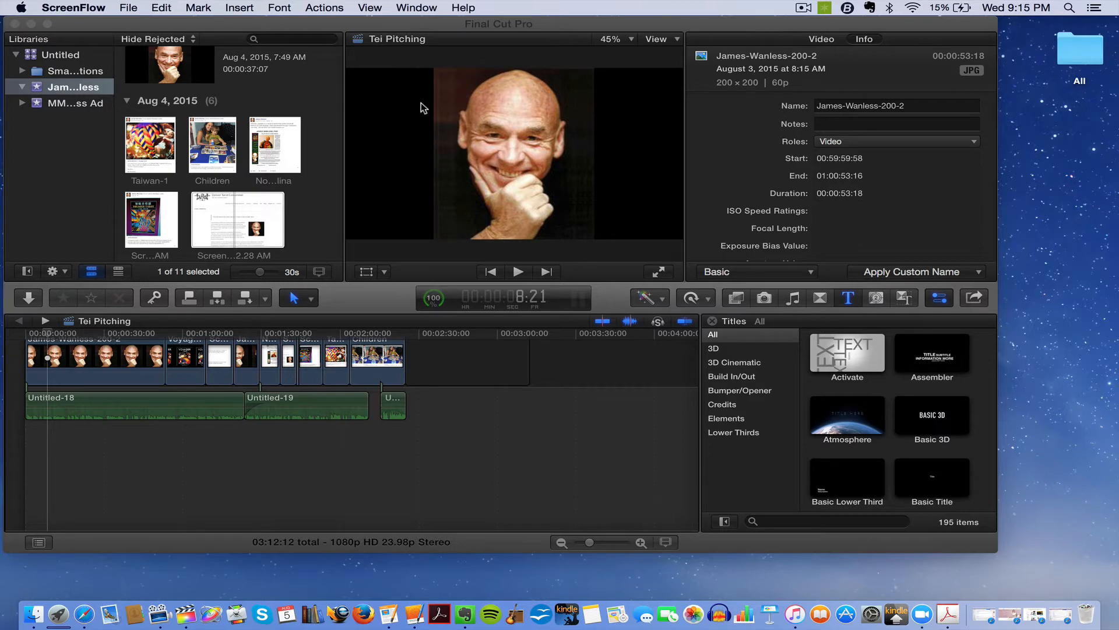
mouse_move(282, 188)
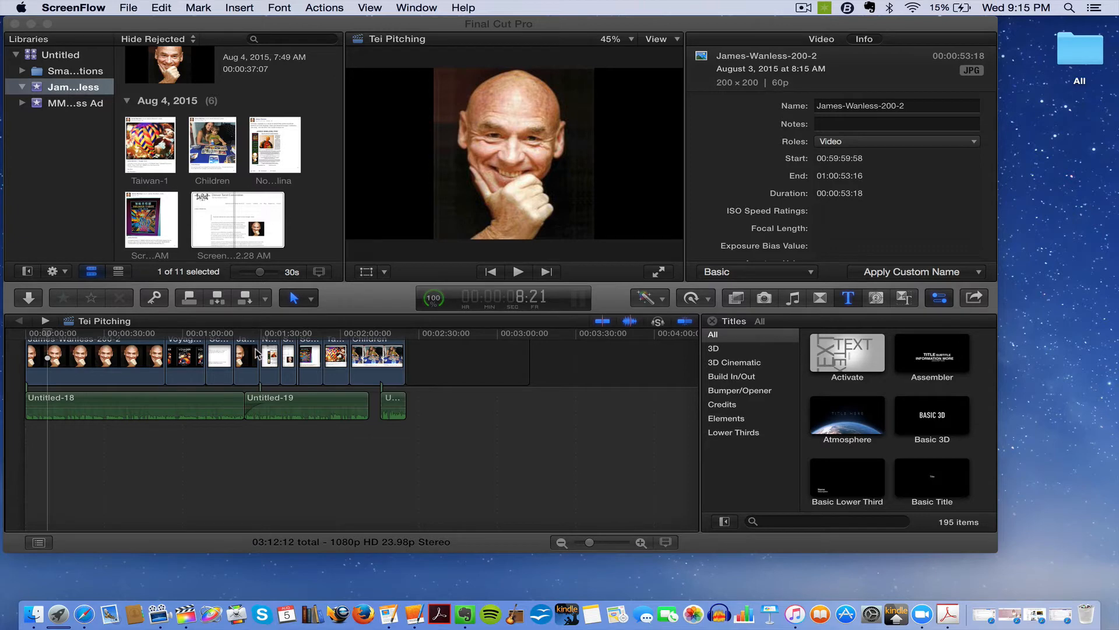
mouse_move(408, 56)
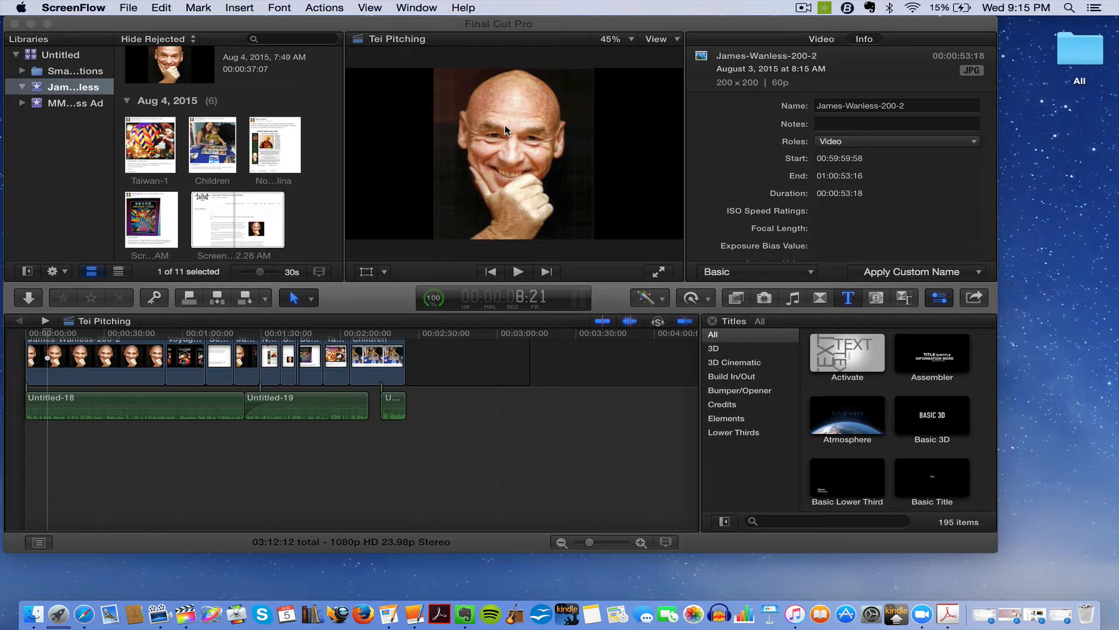
mouse_move(396, 43)
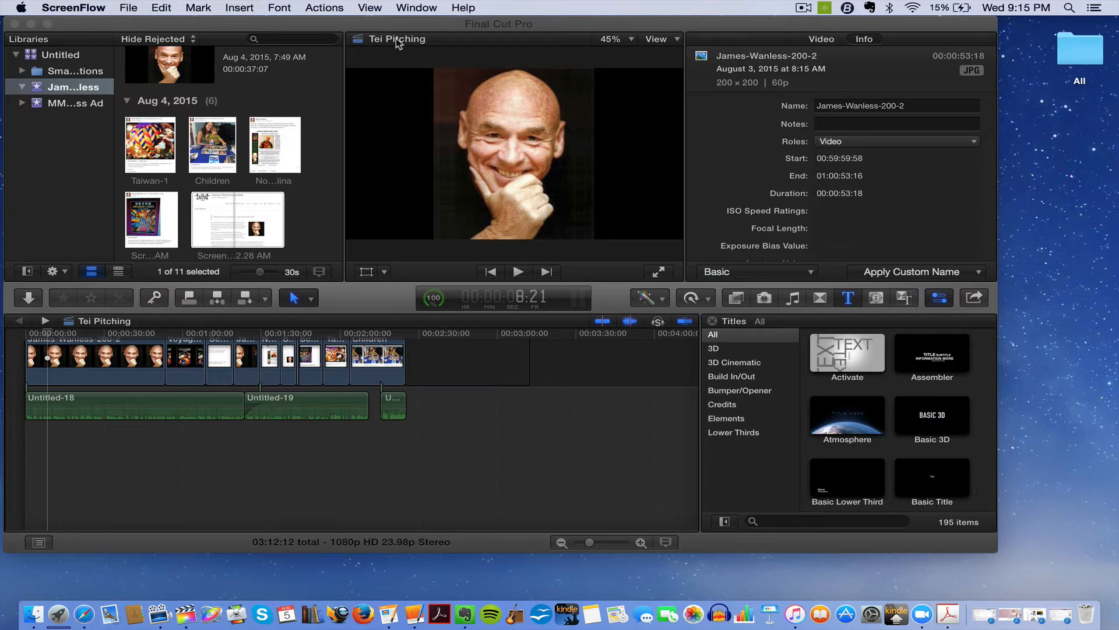
mouse_move(400, 47)
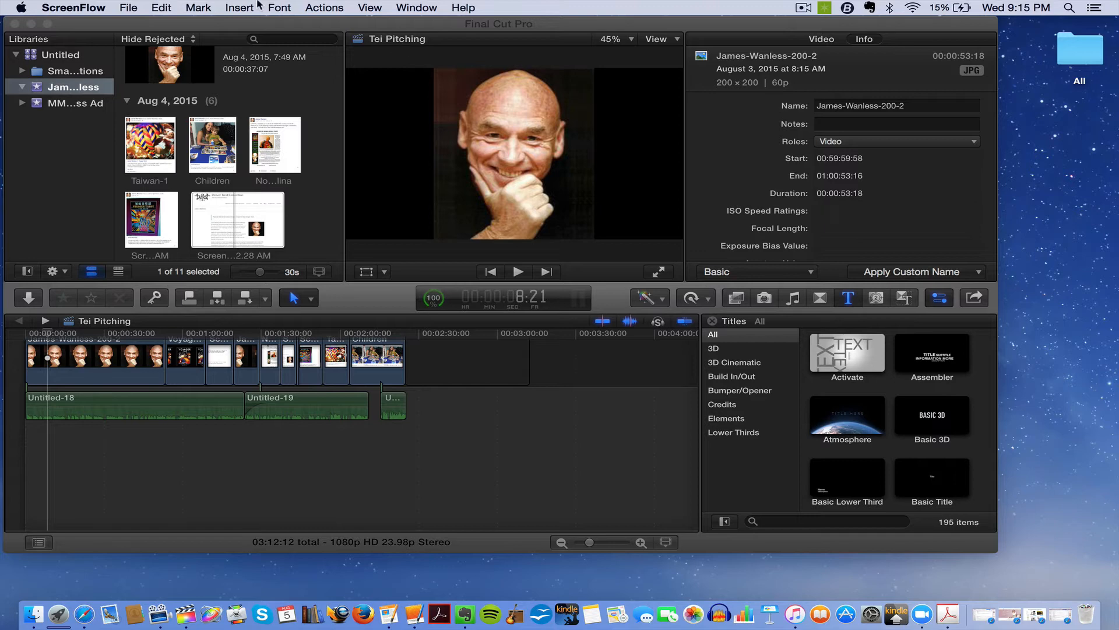
mouse_move(294, 8)
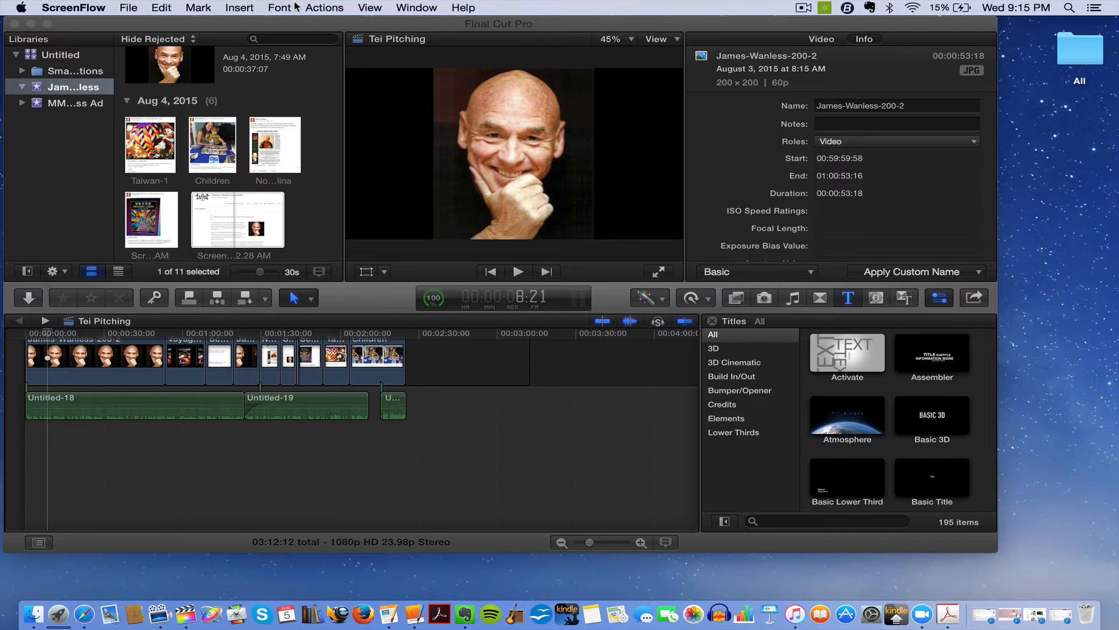
Step: Show the Tei Pitching project's properties via the Window menu's Project Properties
left_click(280, 8)
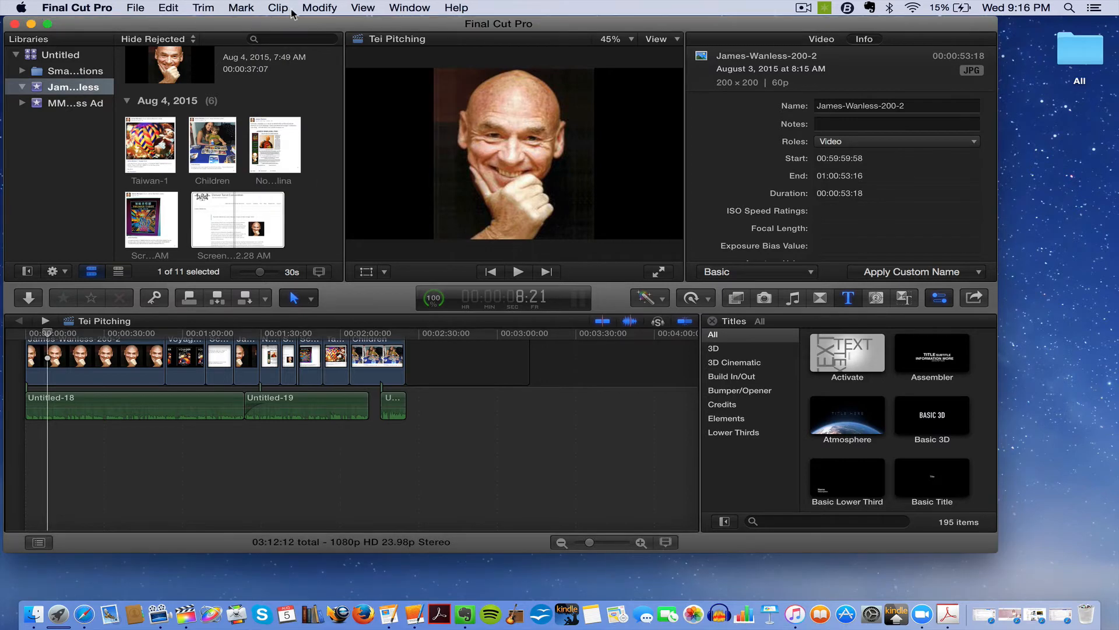
mouse_move(168, 9)
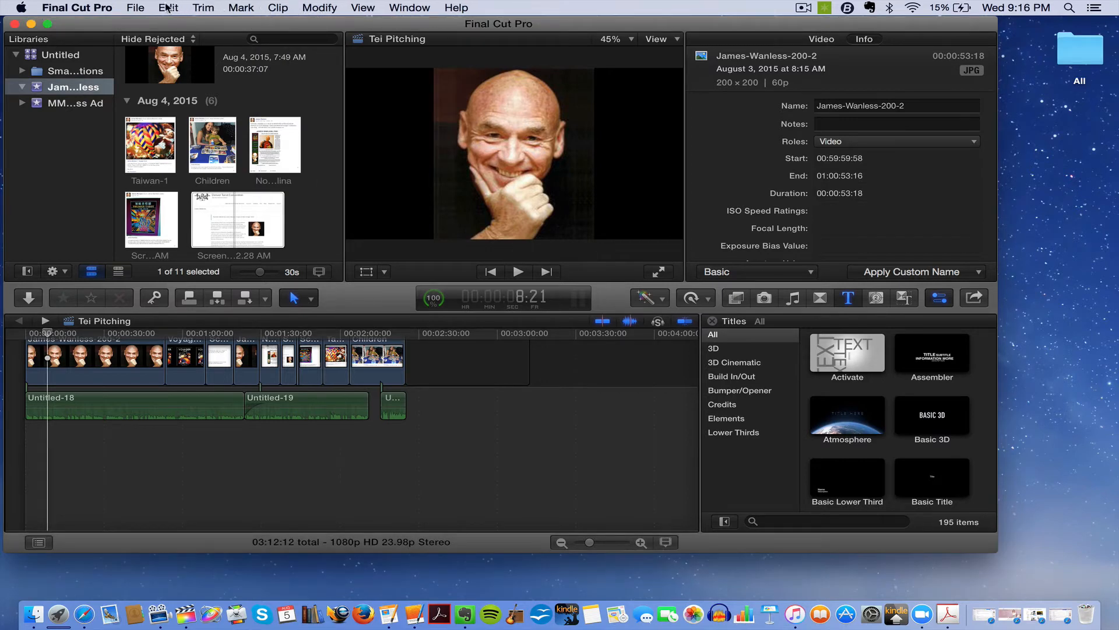
left_click(362, 8)
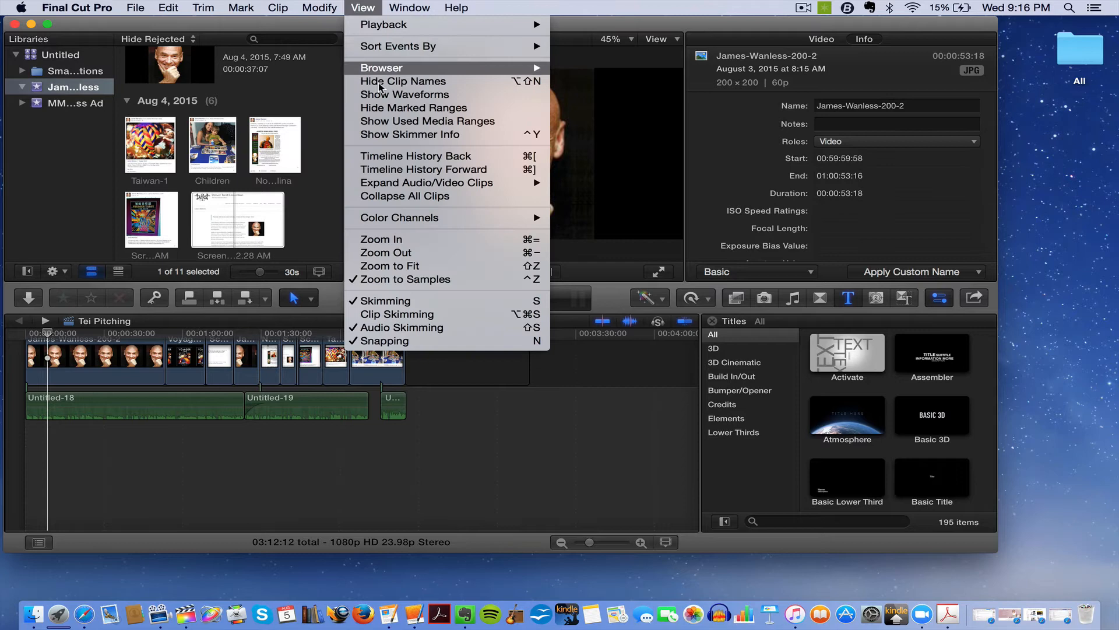
left_click(409, 9)
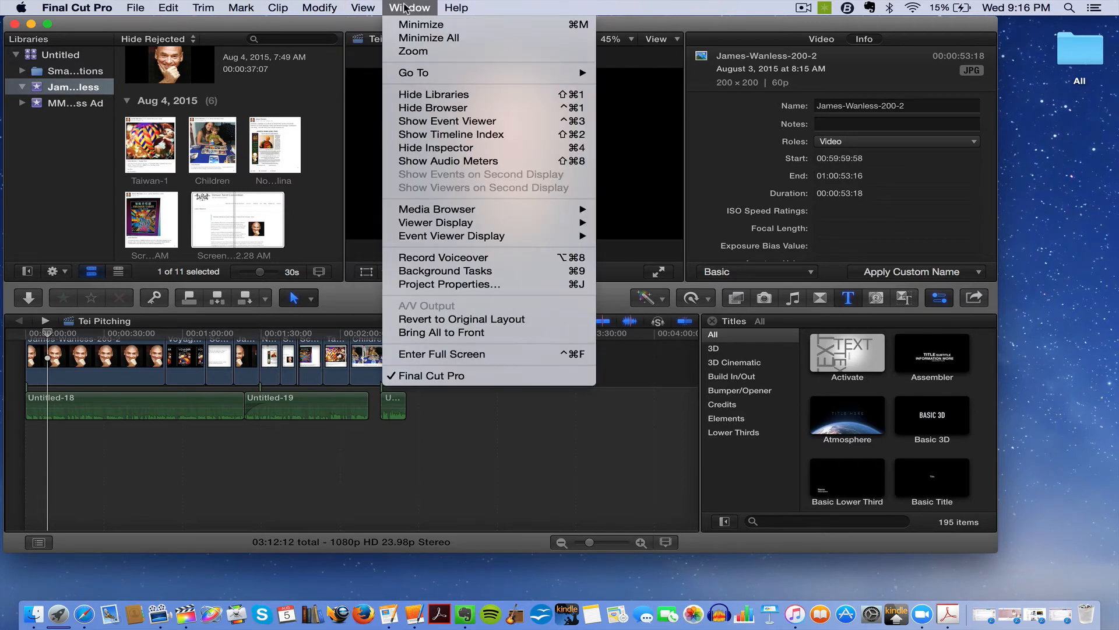
mouse_move(447, 284)
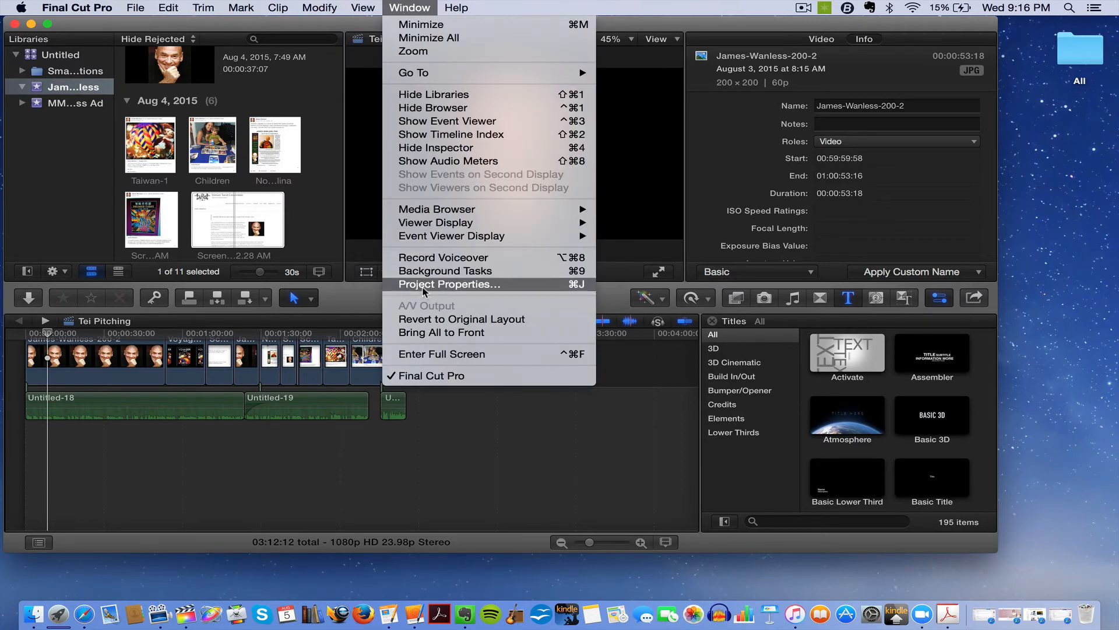
left_click(449, 283)
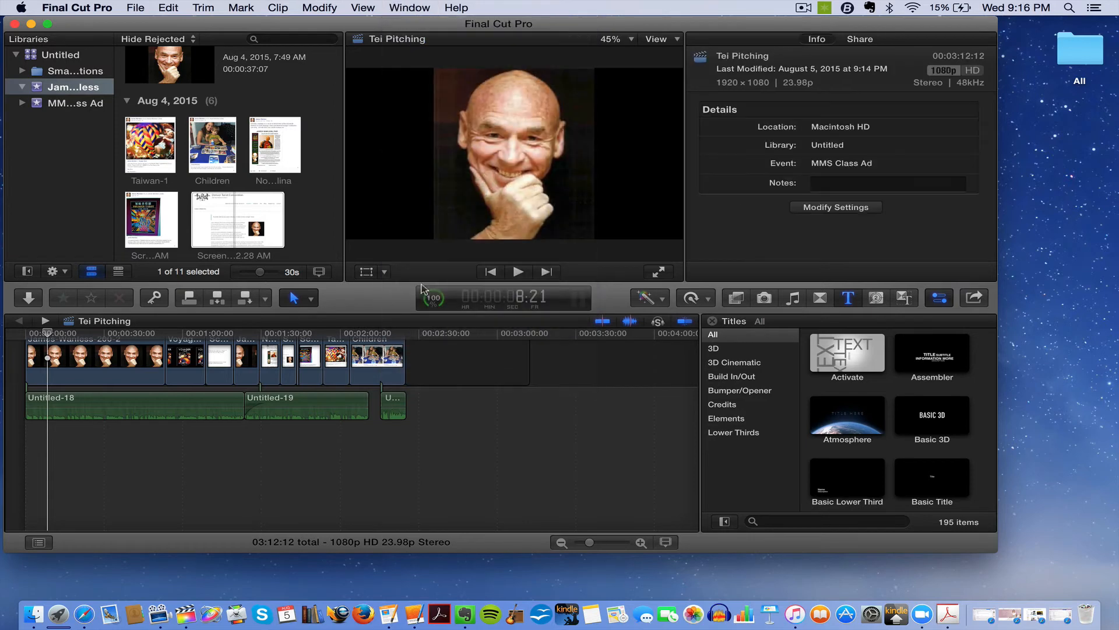
mouse_move(902, 150)
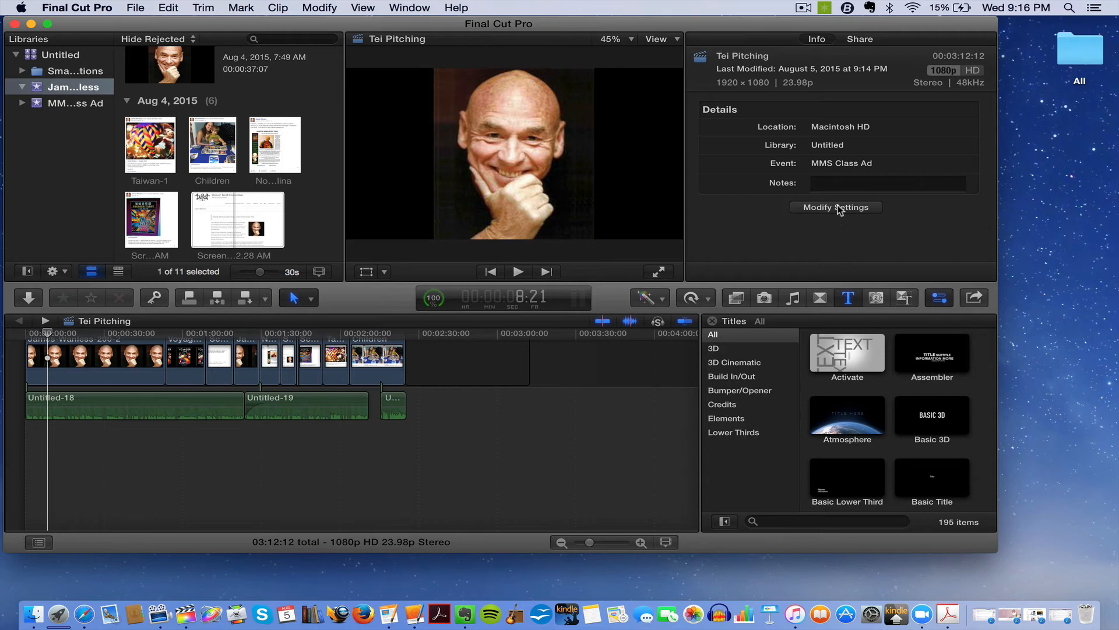
Step: Rename the project to 'James Wanless' in Modify Settings and confirm
left_click(836, 207)
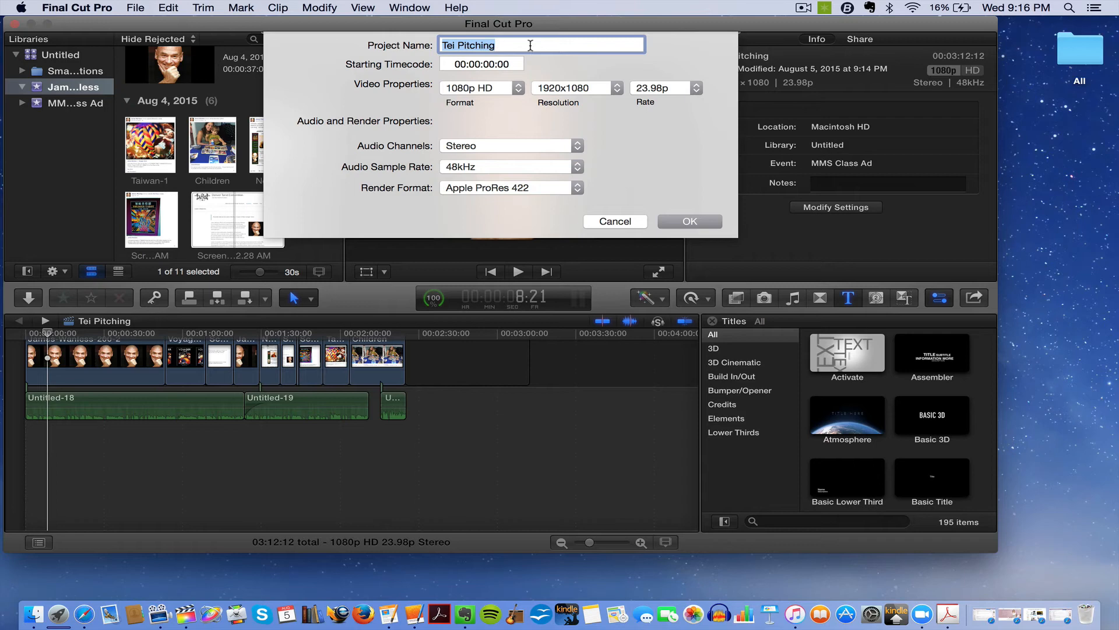
type("James")
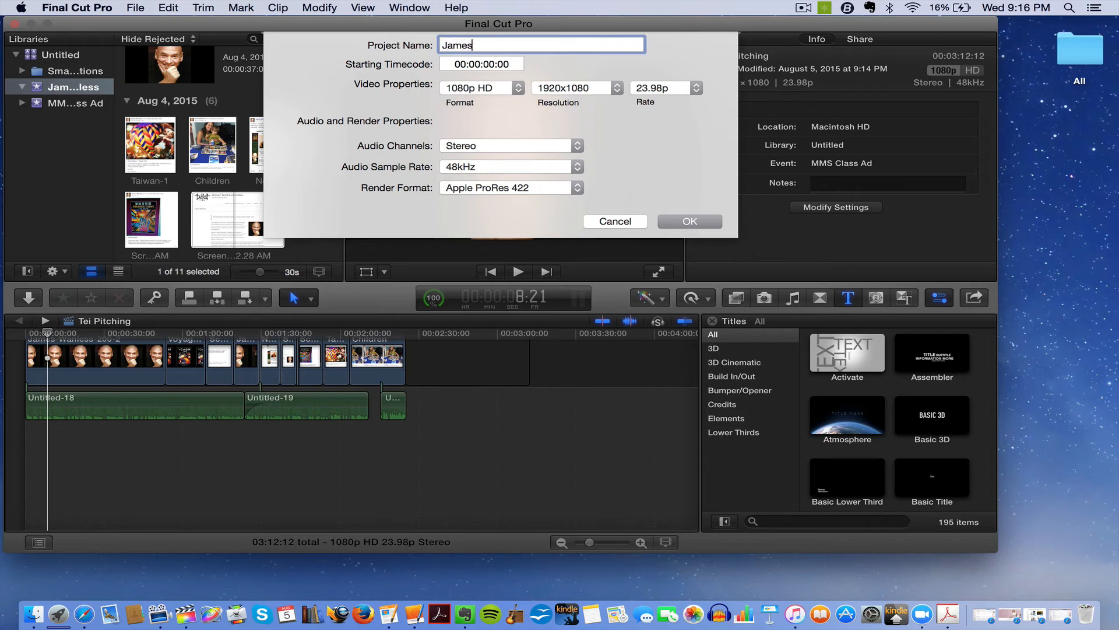
type("Wanless")
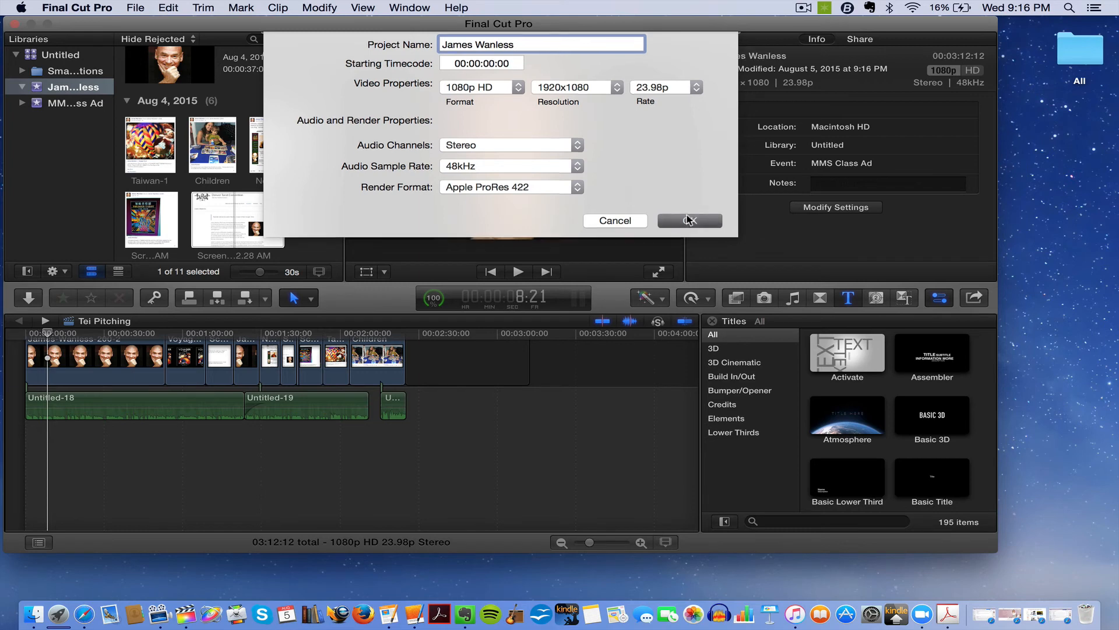
left_click(687, 220)
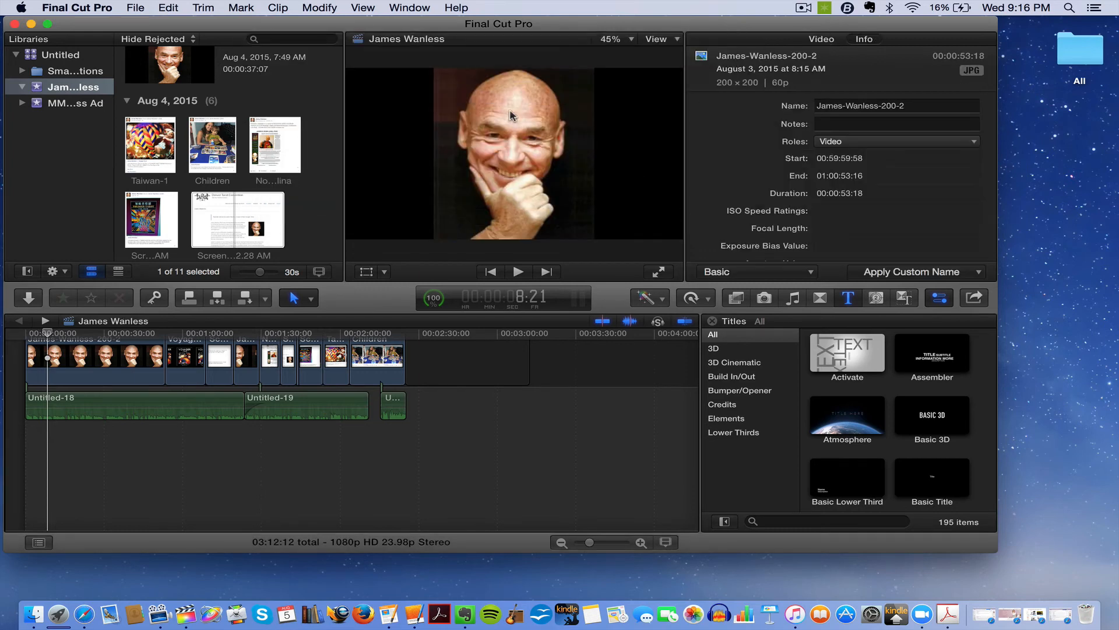
mouse_move(184, 5)
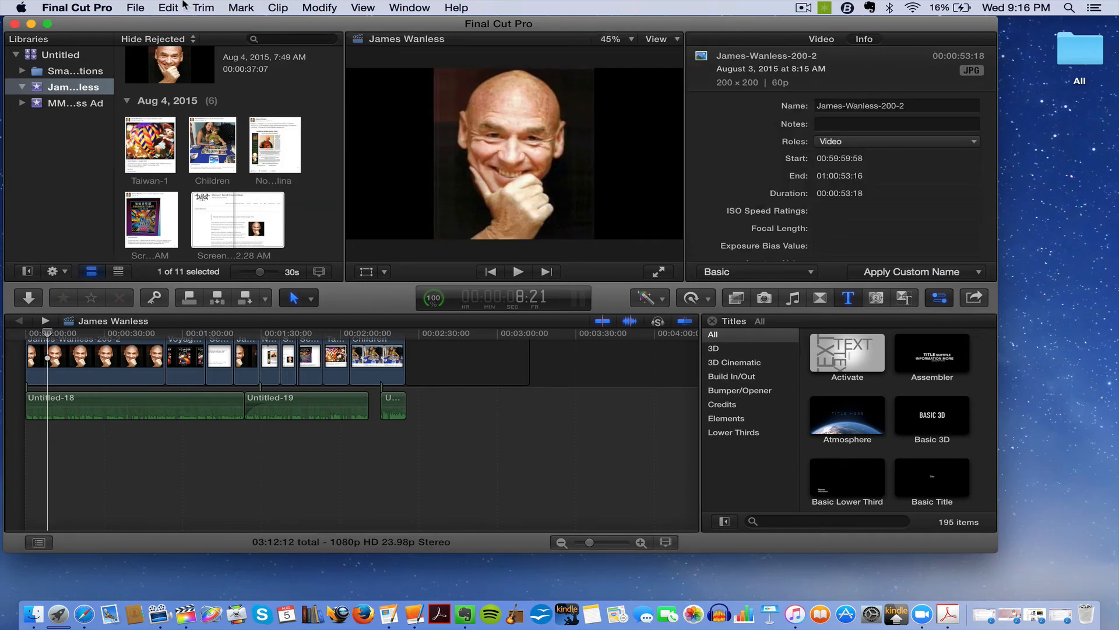